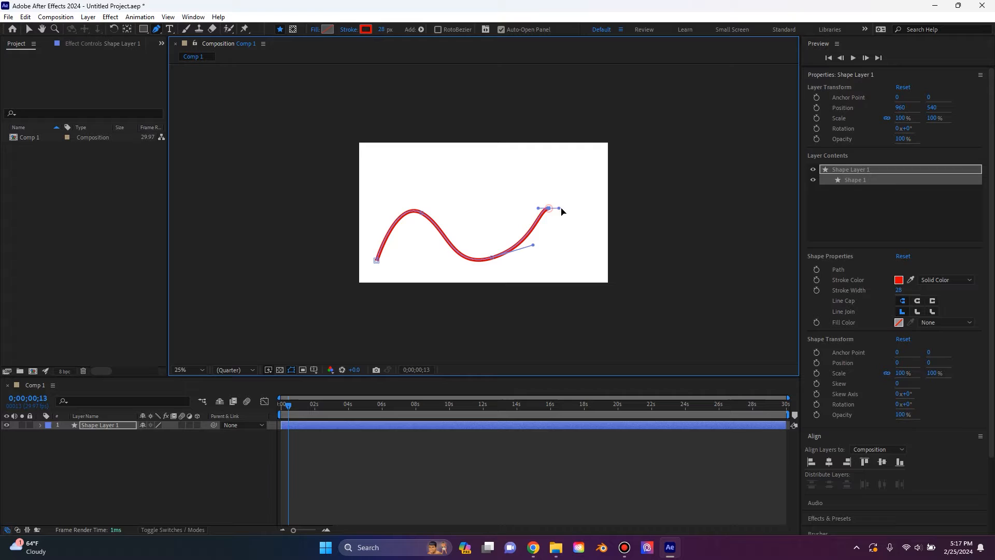
Launch the Create Nulls From Paths.jsx script from the Window menu.
{"action": "left_click", "coordinate": [193, 16]}
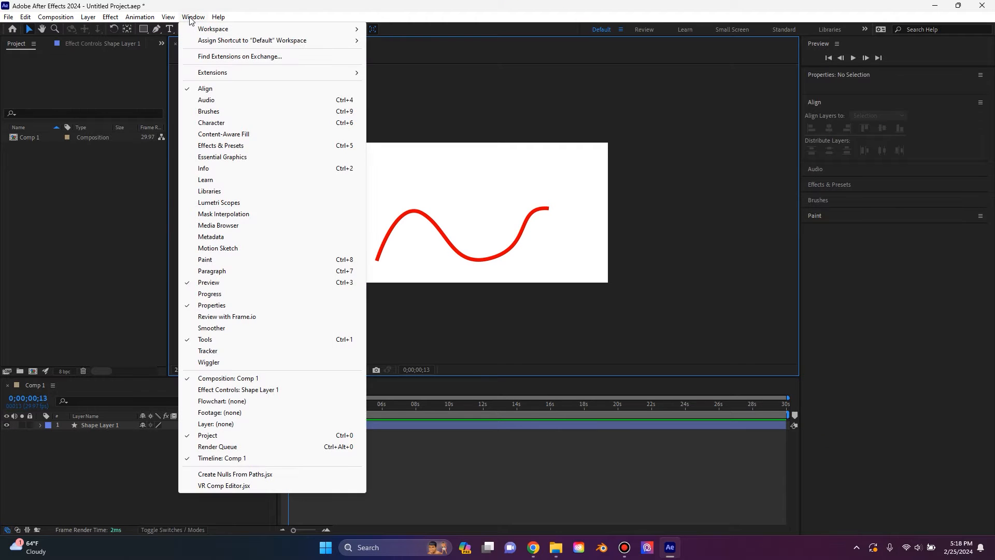
{"action": "mouse_move", "coordinate": [235, 474]}
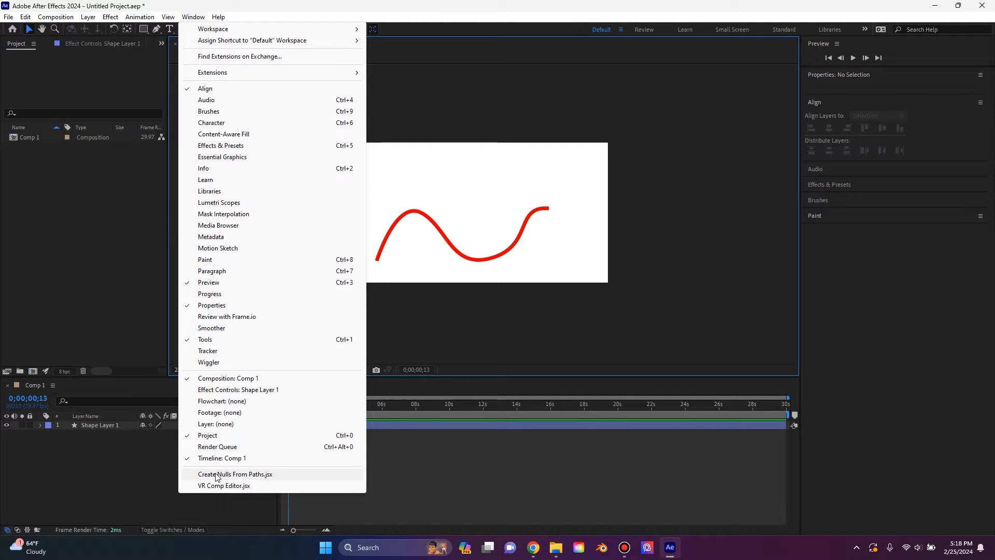
{"action": "left_click", "coordinate": [235, 474]}
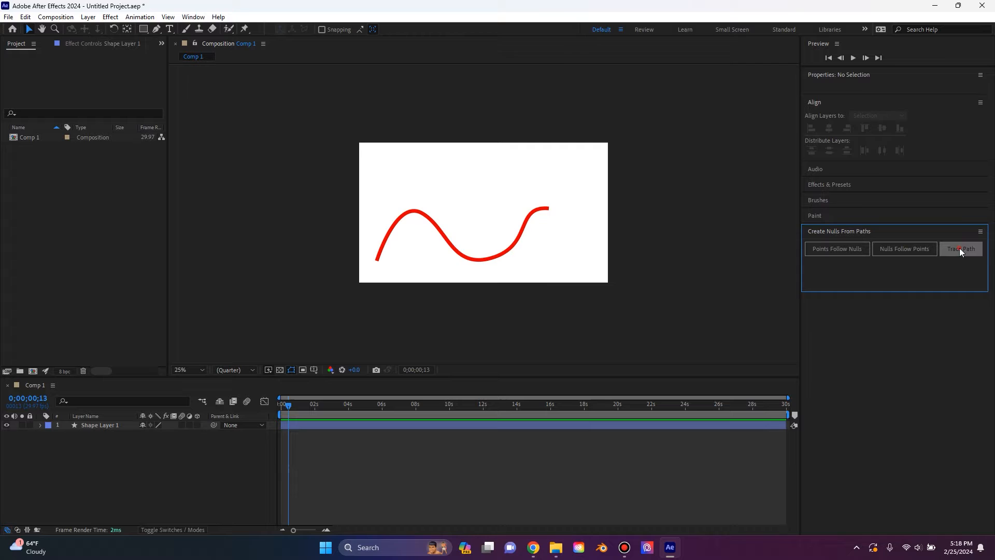
Dismiss the no-paths-selected alert and select Shape Layer 1 > Shape 1 > Path 1 > Path.
{"action": "left_click", "coordinate": [960, 248]}
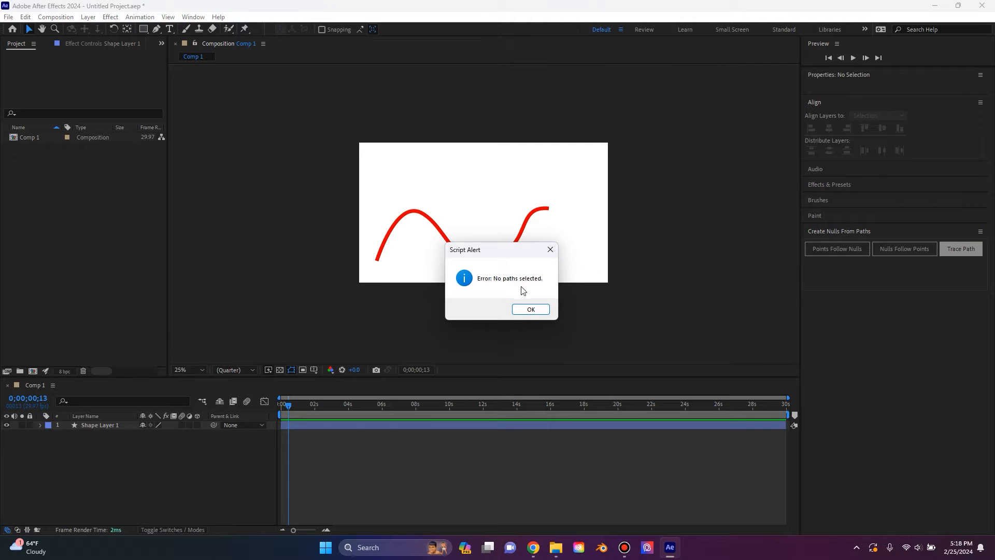
{"action": "left_click", "coordinate": [529, 309]}
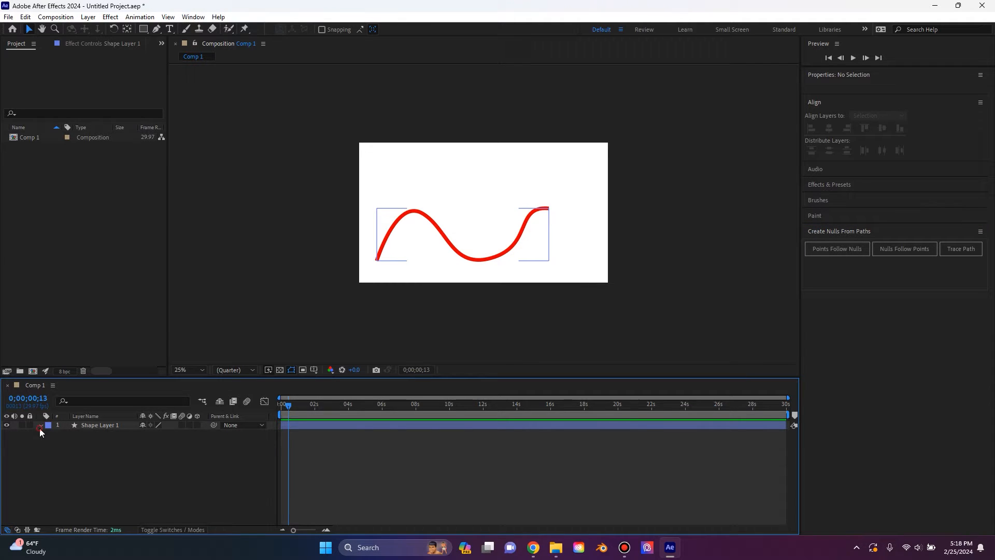
{"action": "left_click", "coordinate": [41, 425]}
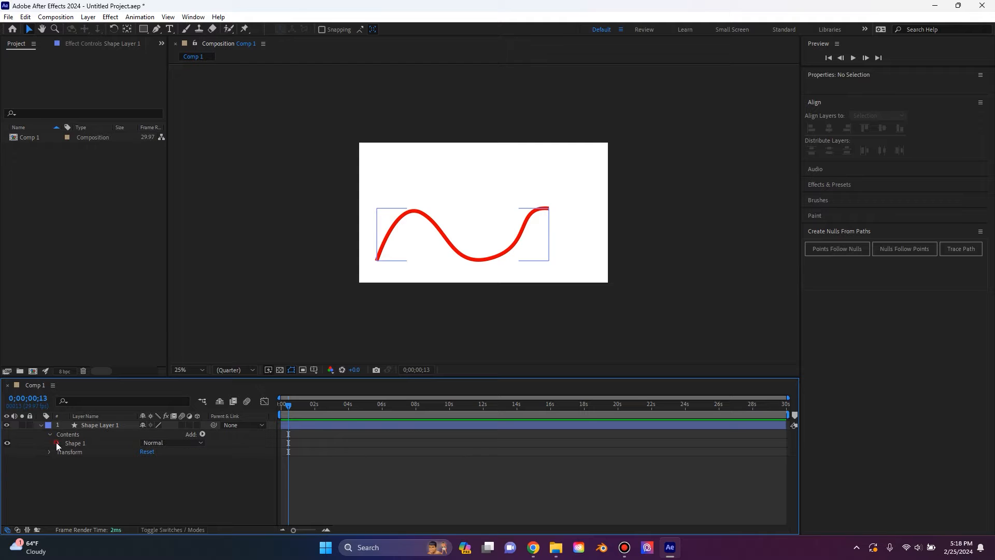
{"action": "left_click", "coordinate": [58, 442]}
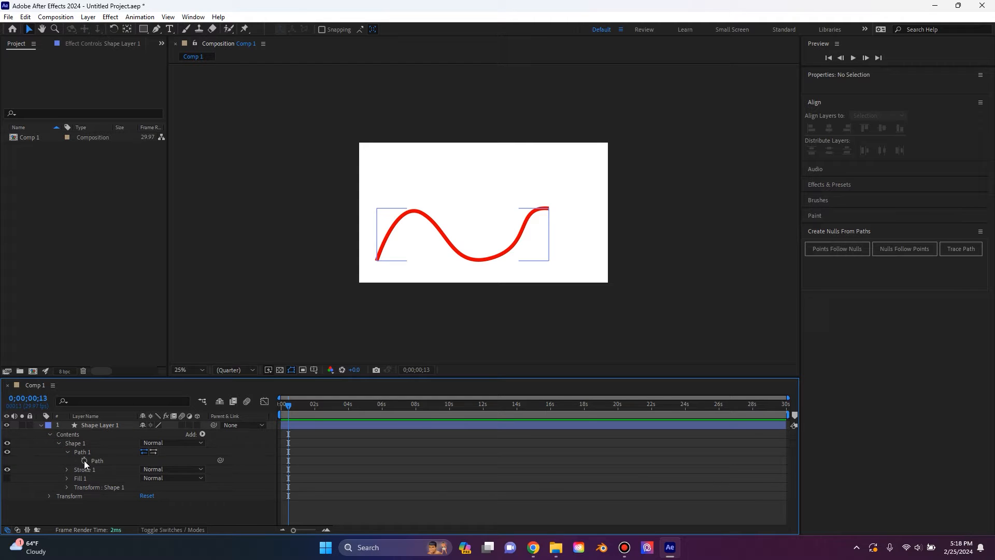
{"action": "mouse_move", "coordinate": [98, 463]}
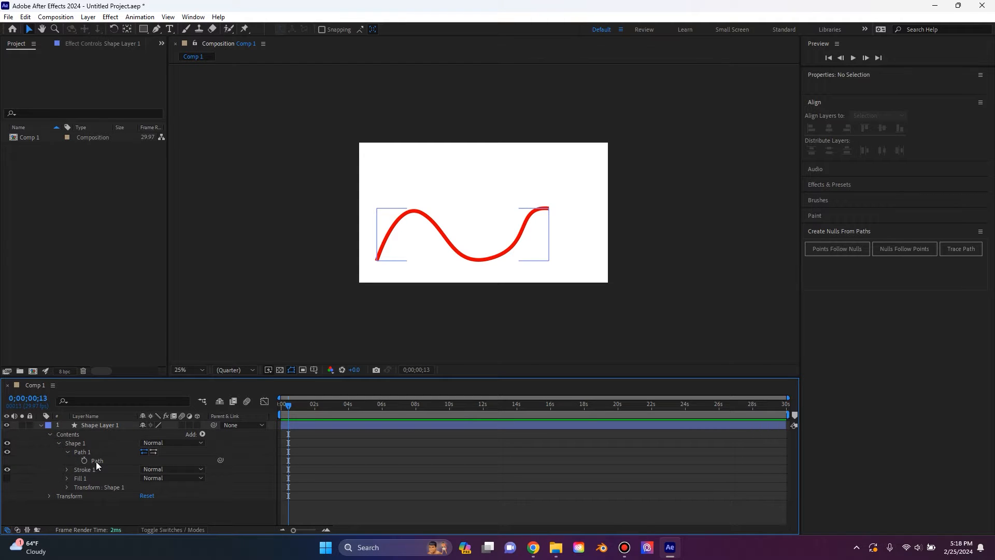
{"action": "left_click", "coordinate": [98, 461]}
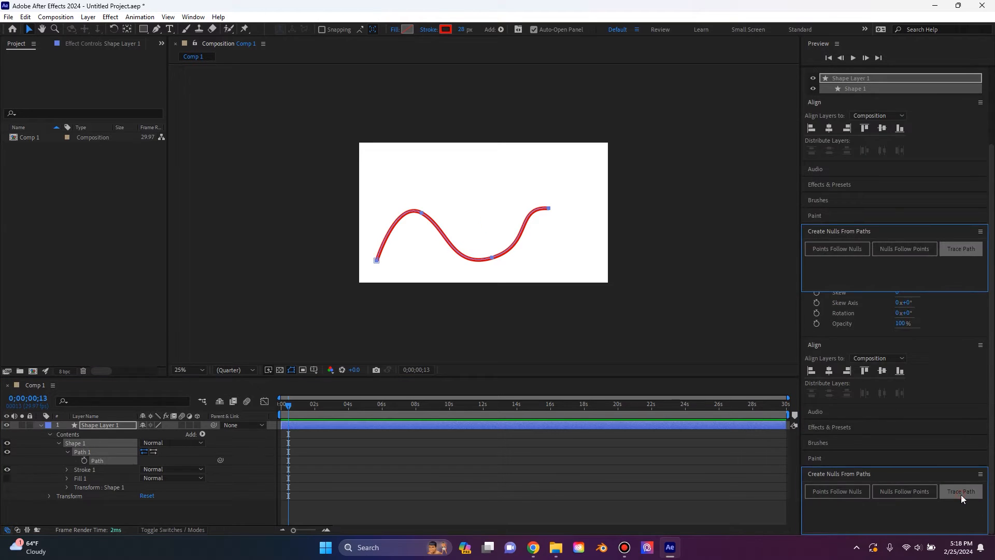
Trace the red curve into a following null, then reshape the curve to confirm the null tracks it.
{"action": "left_click", "coordinate": [960, 491]}
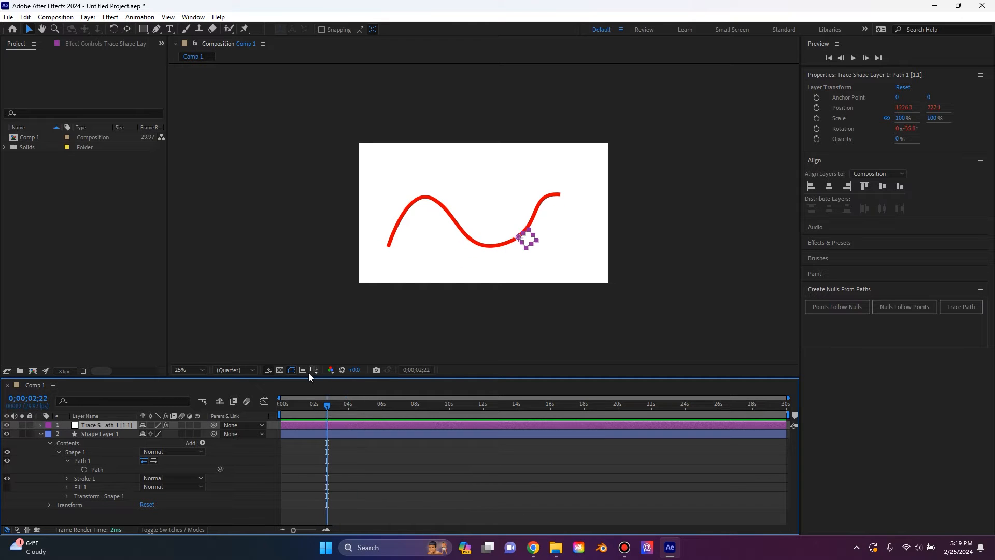
{"action": "mouse_move", "coordinate": [546, 239]}
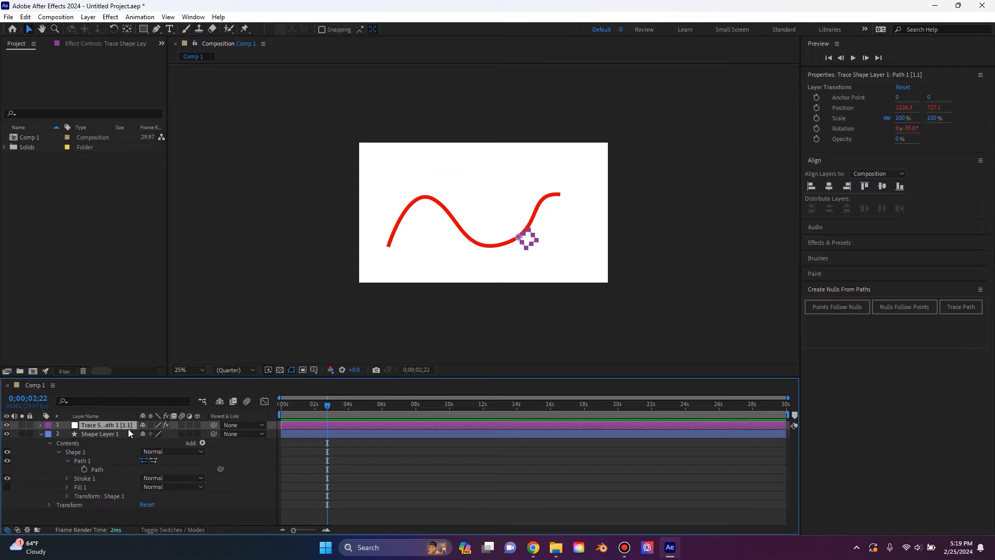
{"action": "left_click", "coordinate": [101, 433]}
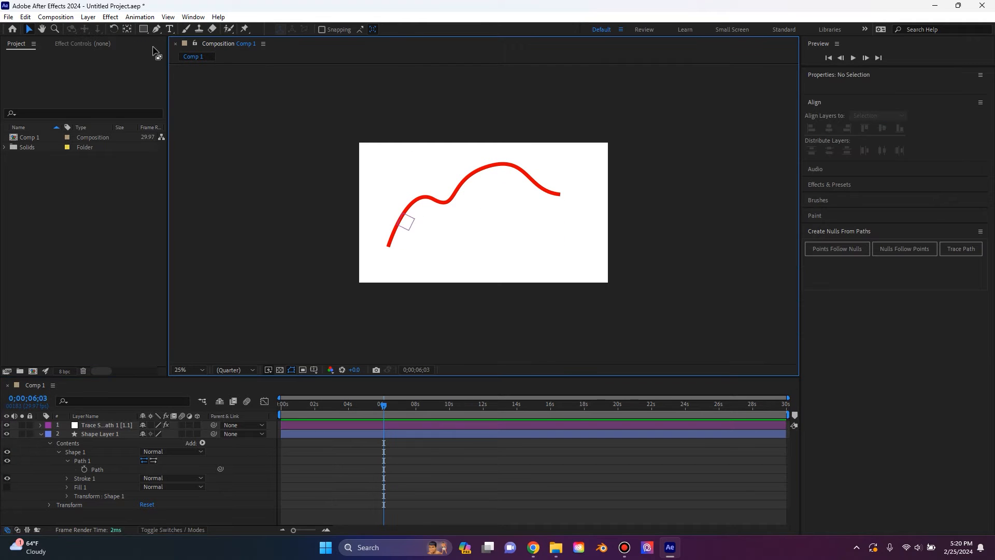
{"action": "left_click", "coordinate": [144, 29]}
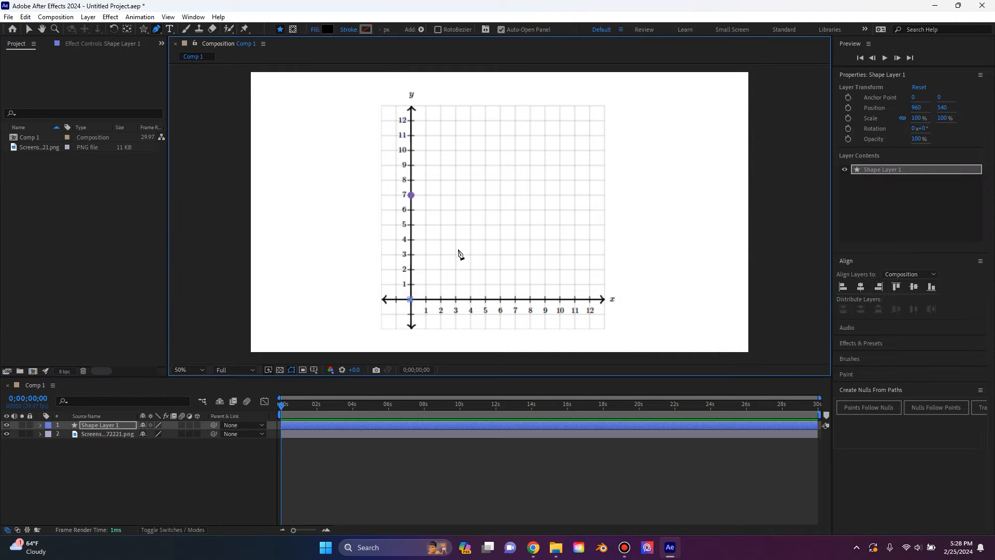
Pen a zigzag graph line across the grid with no fill and a solid black stroke.
{"action": "left_click", "coordinate": [455, 254]}
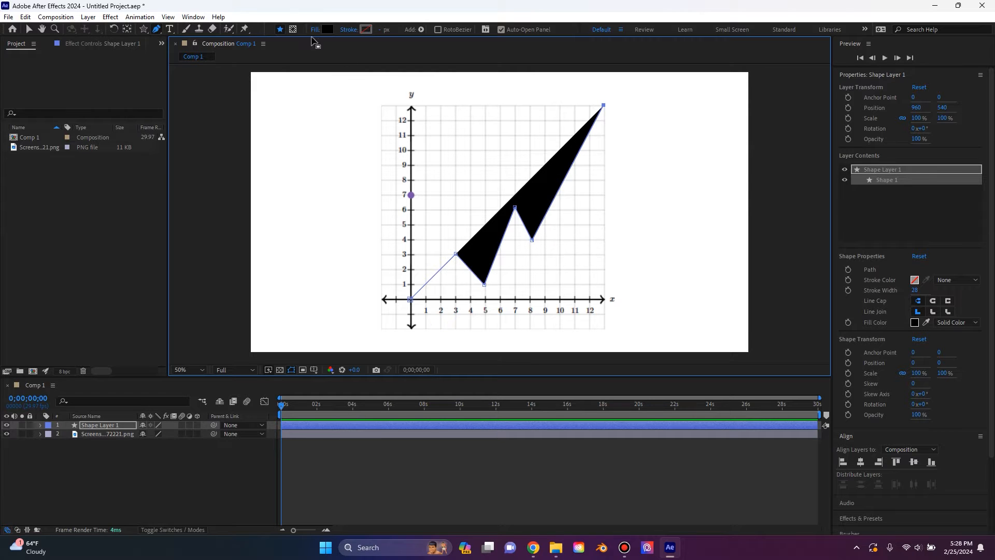
{"action": "left_click", "coordinate": [314, 29]}
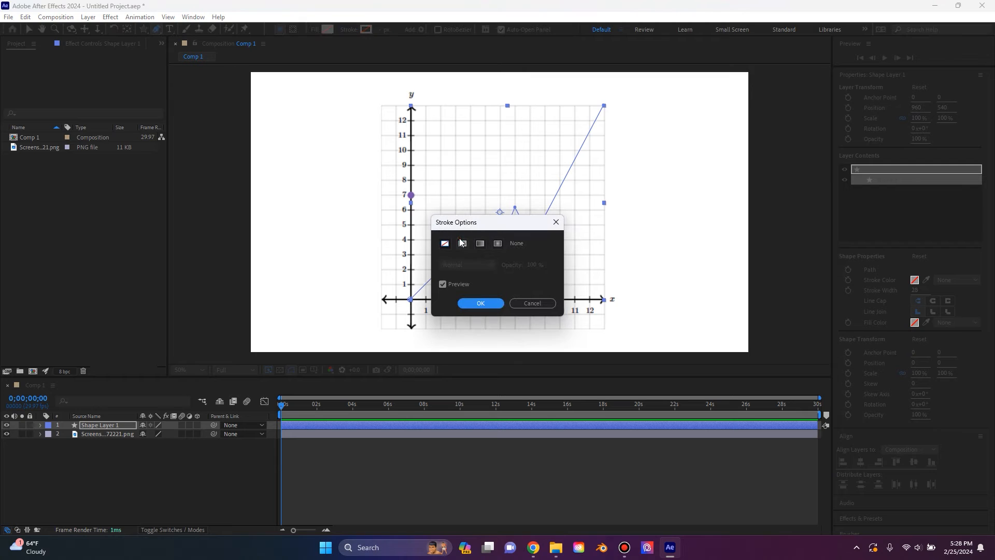
{"action": "left_click", "coordinate": [480, 303]}
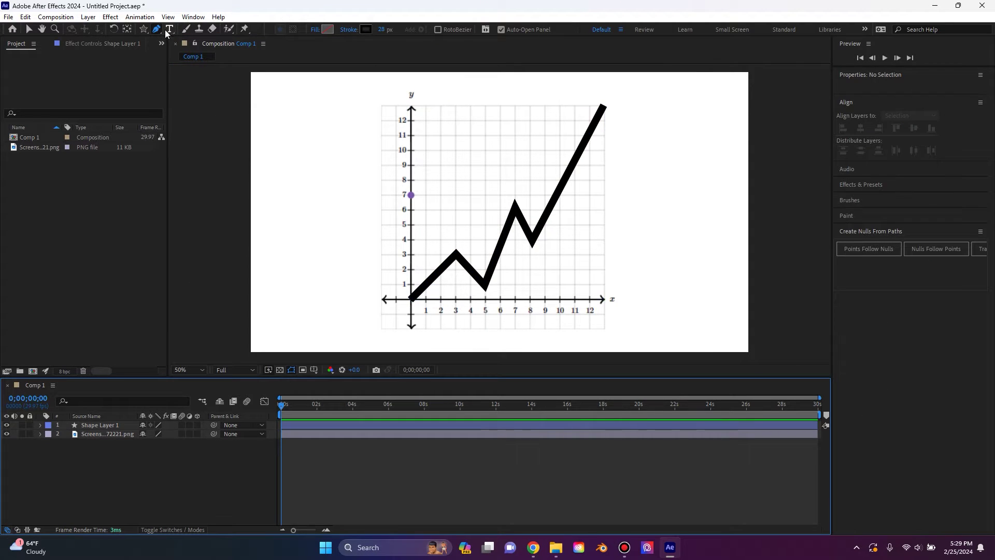
Draw a 3-point polystar arrowhead, rename the zigzag layer Graph line and expose its contents.
{"action": "left_click", "coordinate": [143, 29]}
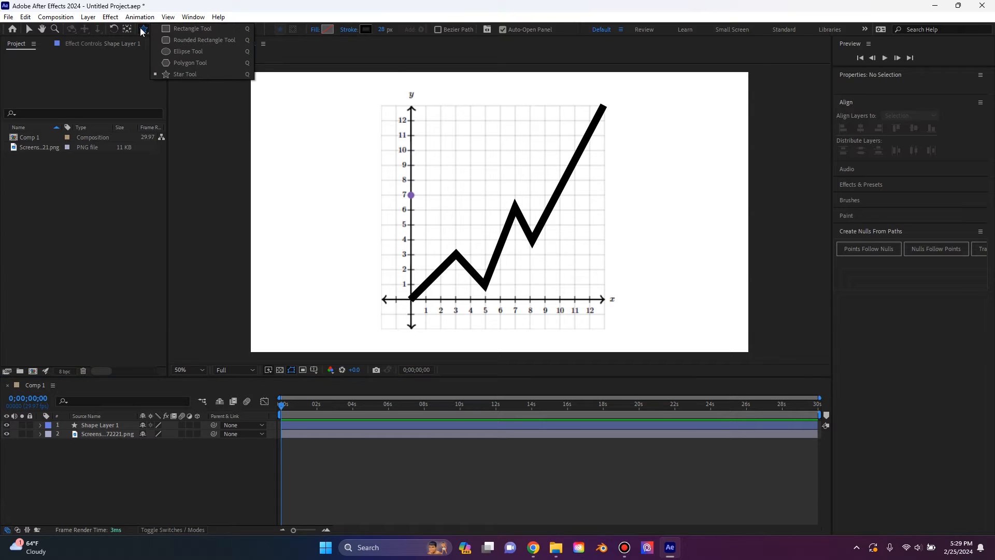
{"action": "left_click", "coordinate": [184, 74]}
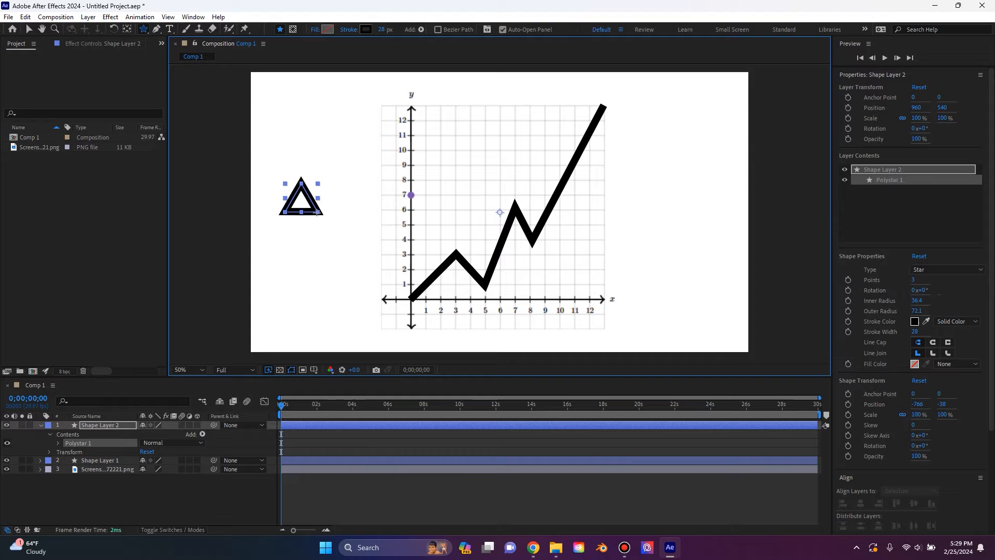
{"action": "left_click", "coordinate": [100, 461]}
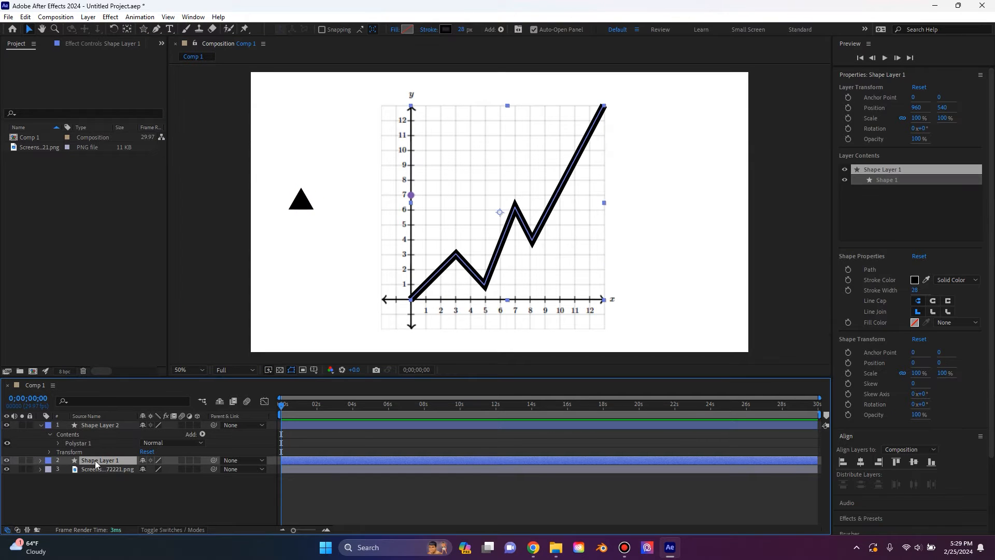
{"action": "double_click", "coordinate": [100, 460]}
{"action": "type", "text": "Graph line"}
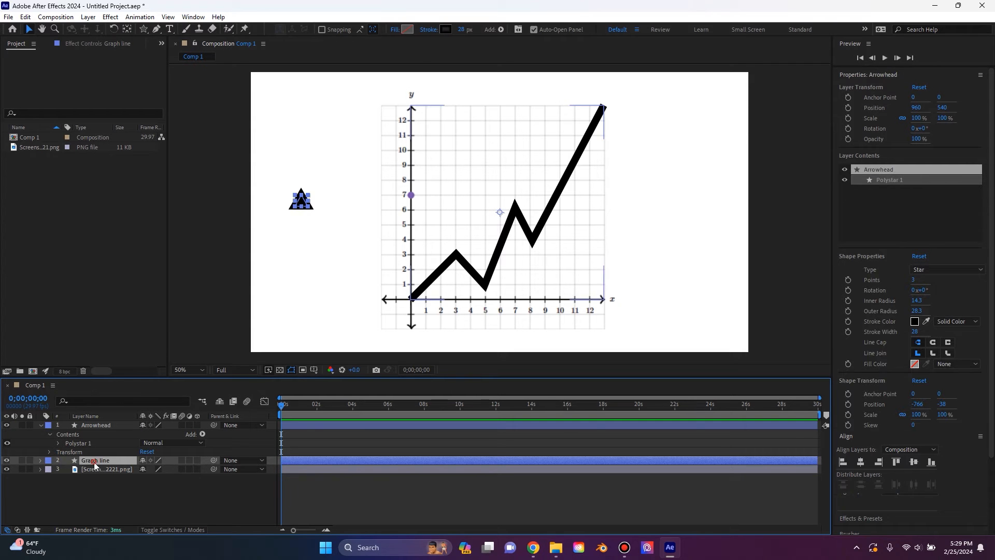
{"action": "left_click", "coordinate": [95, 459]}
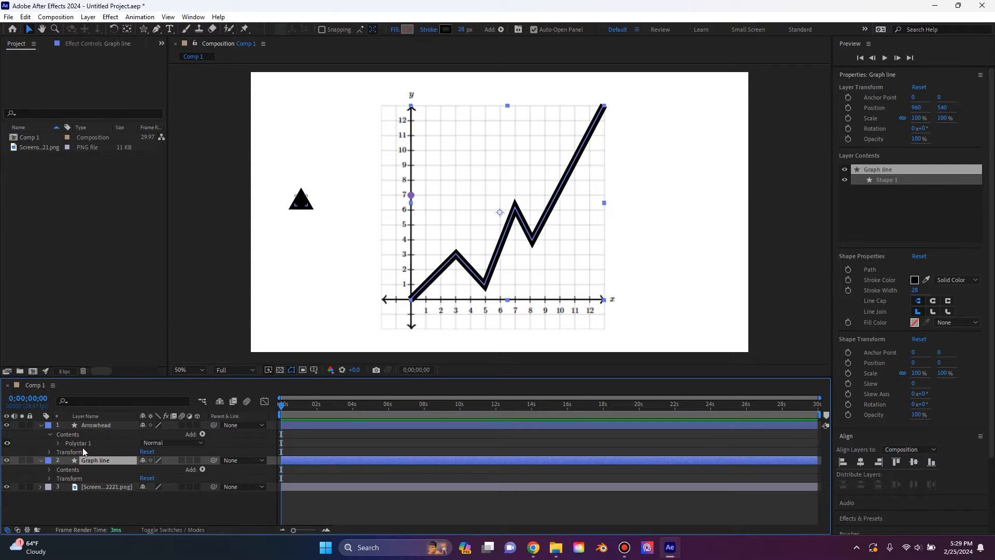
{"action": "left_click", "coordinate": [50, 468]}
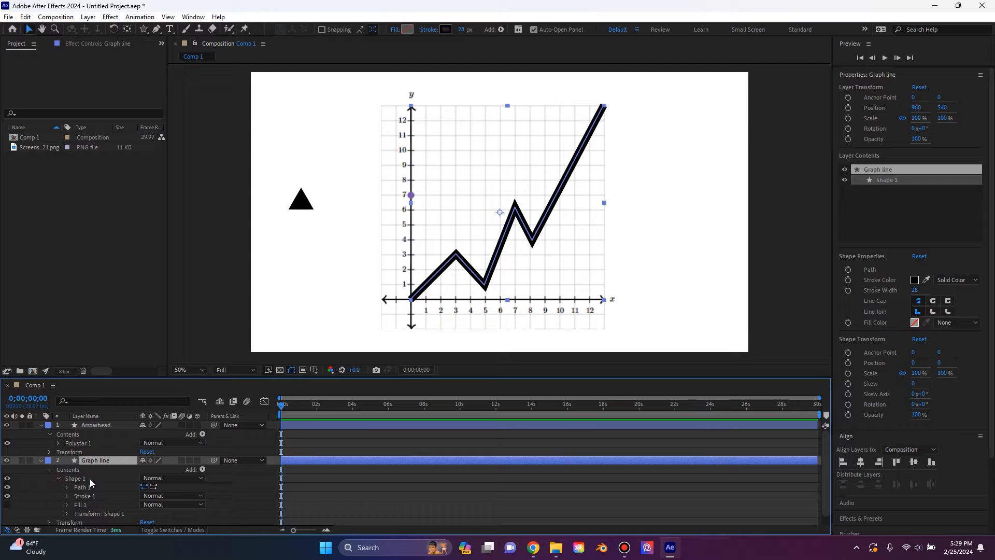
Select Graph line's Path property and trace it into a null at the origin.
{"action": "left_click", "coordinate": [66, 488]}
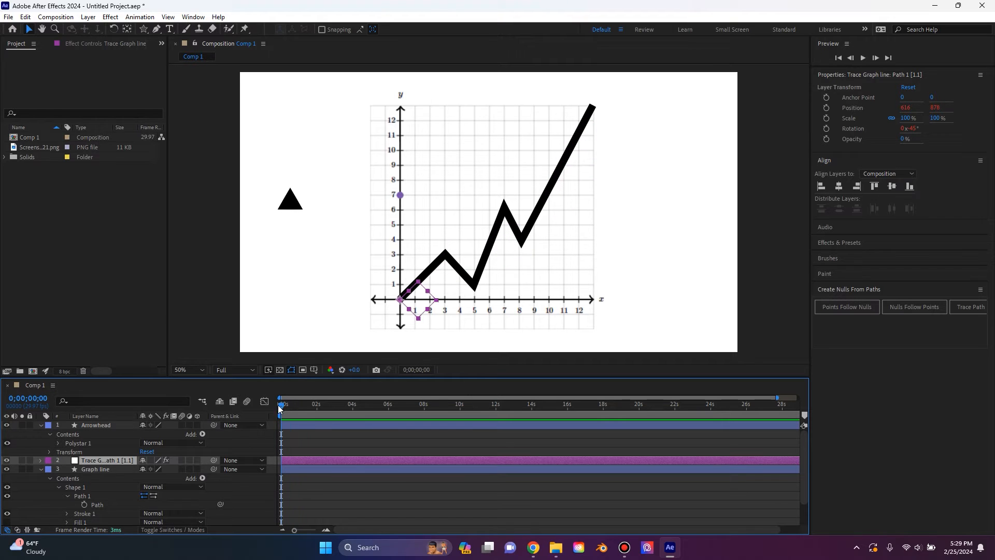
{"action": "mouse_move", "coordinate": [248, 257]}
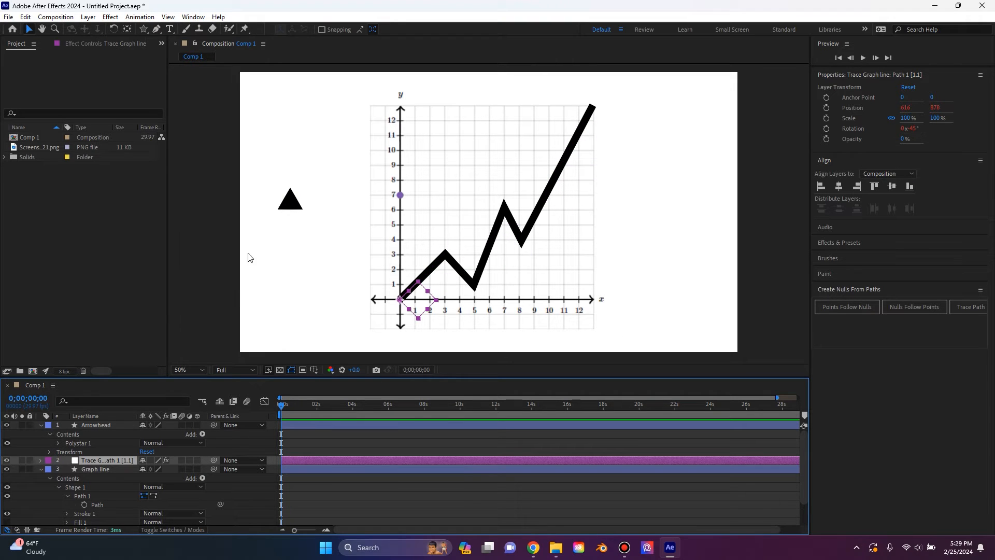
Fill the arrowhead black at the origin and parent it to the Trace Graph line null.
{"action": "left_click", "coordinate": [95, 425]}
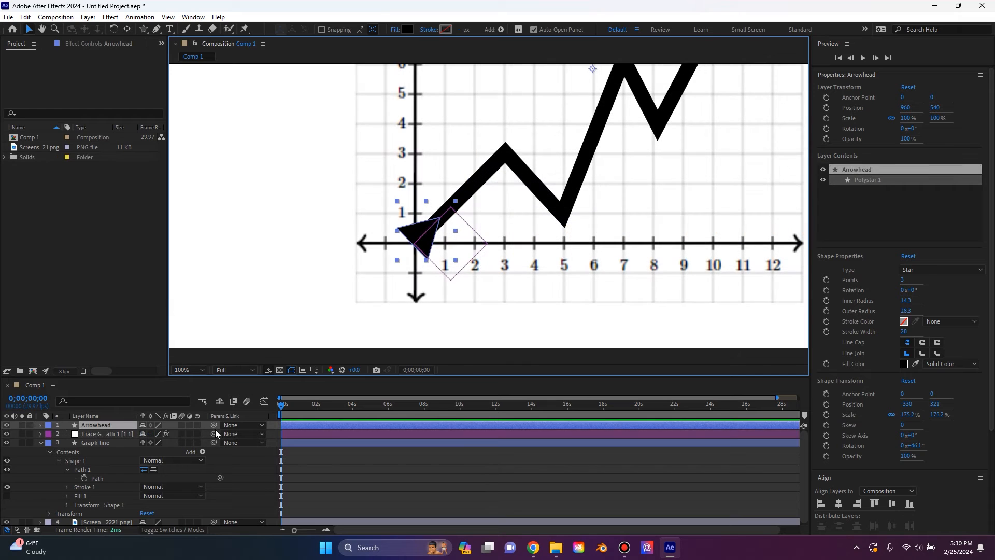
{"action": "mouse_move", "coordinate": [214, 425]}
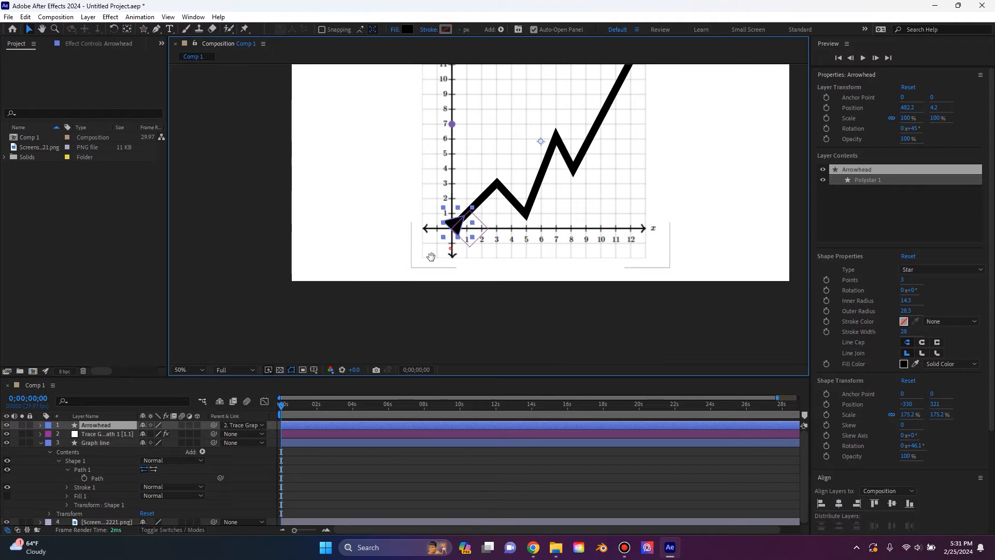
{"action": "left_click", "coordinate": [288, 403]}
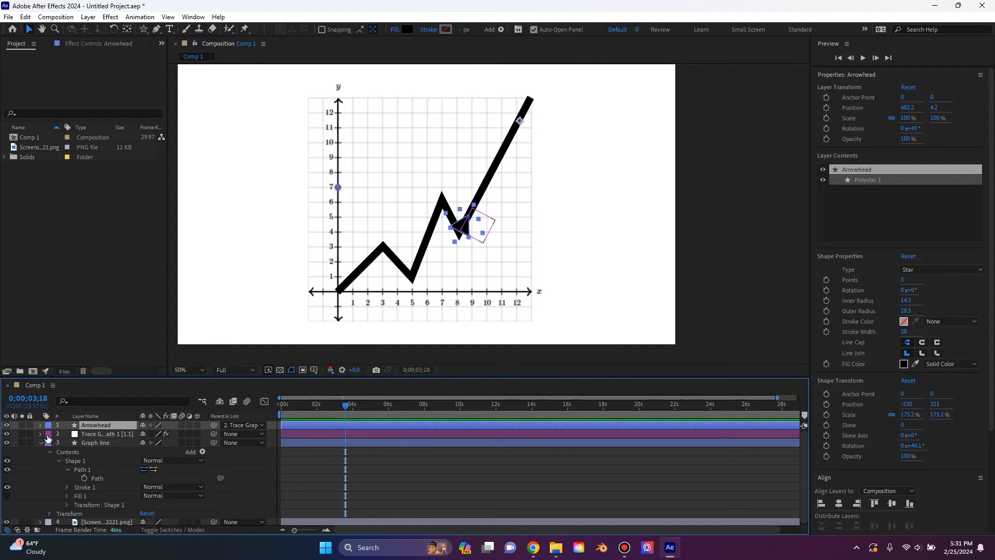
{"action": "left_click", "coordinate": [40, 433]}
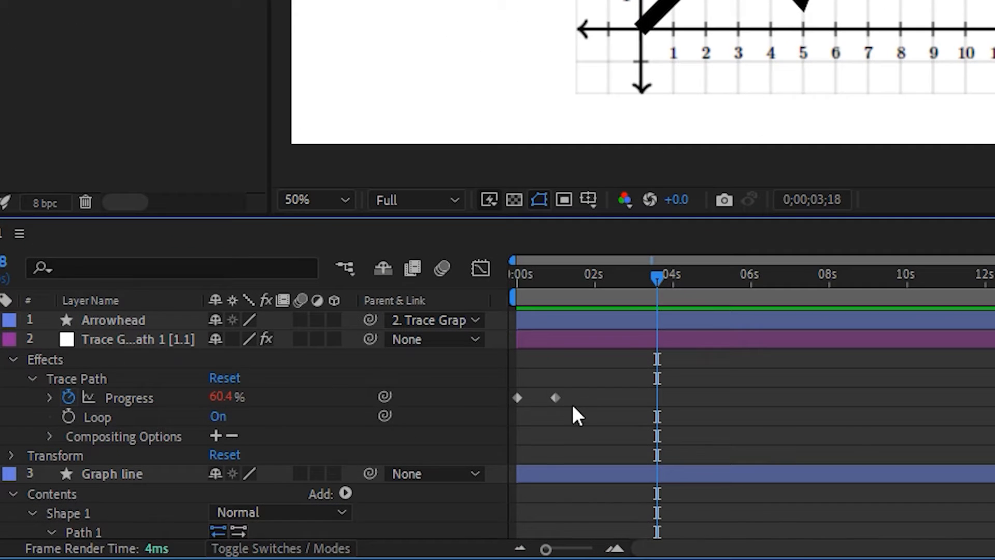
Stretch the Progress end keyframe to about 4s and Easy Ease both keyframes.
{"action": "left_click", "coordinate": [129, 398]}
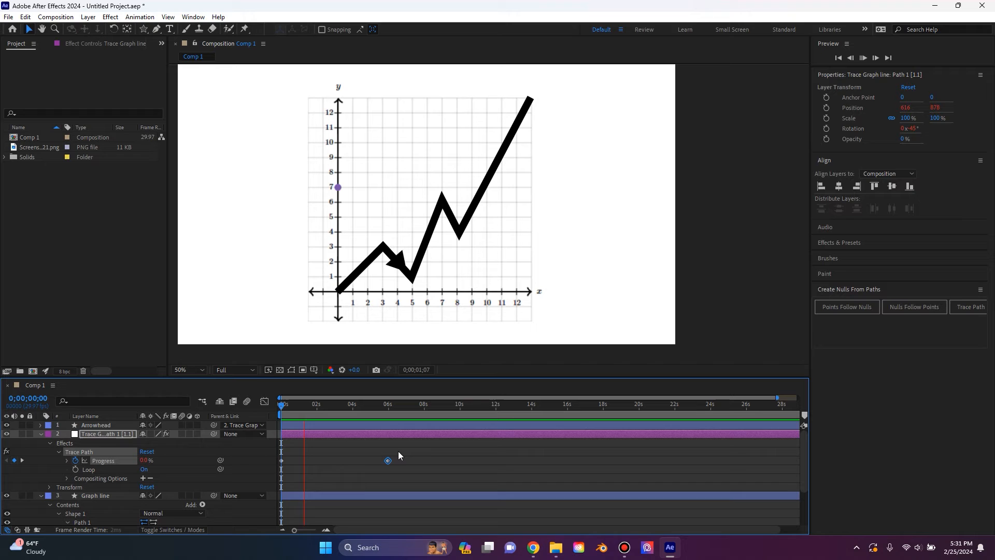
{"action": "right_click", "coordinate": [386, 460]}
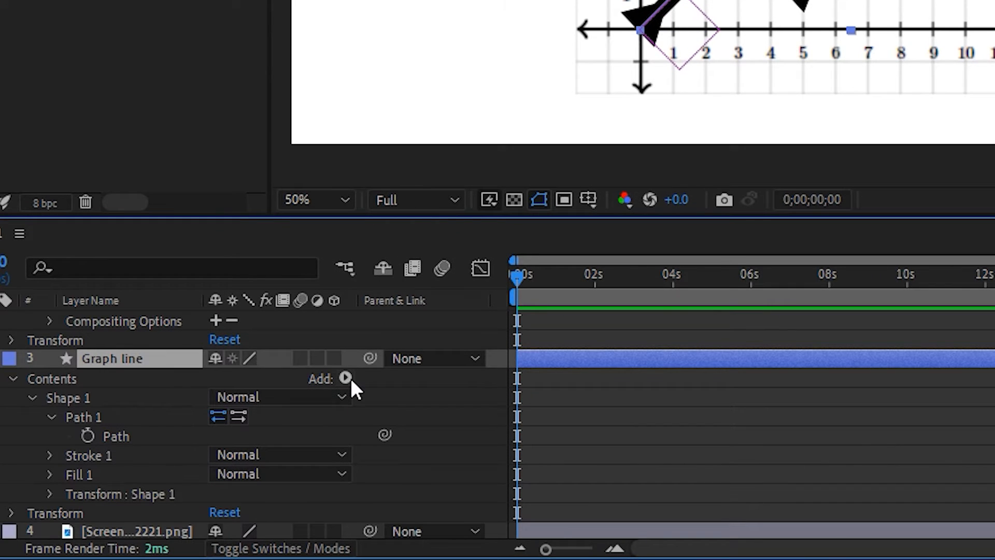
Add Trim Paths to Graph line, link its End to Trace Path Progress, and rename the null GRAPH NULL.
{"action": "left_click", "coordinate": [345, 378]}
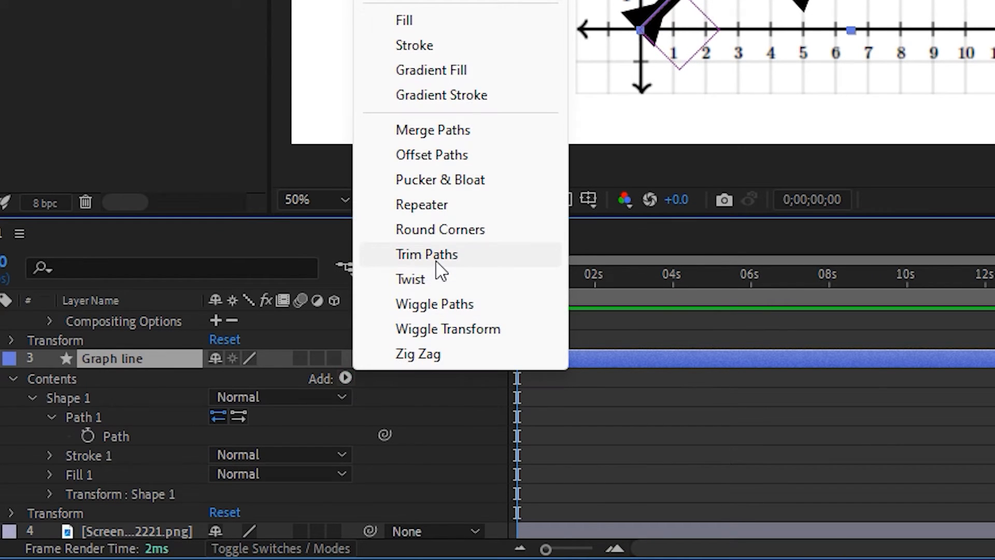
{"action": "left_click", "coordinate": [426, 254]}
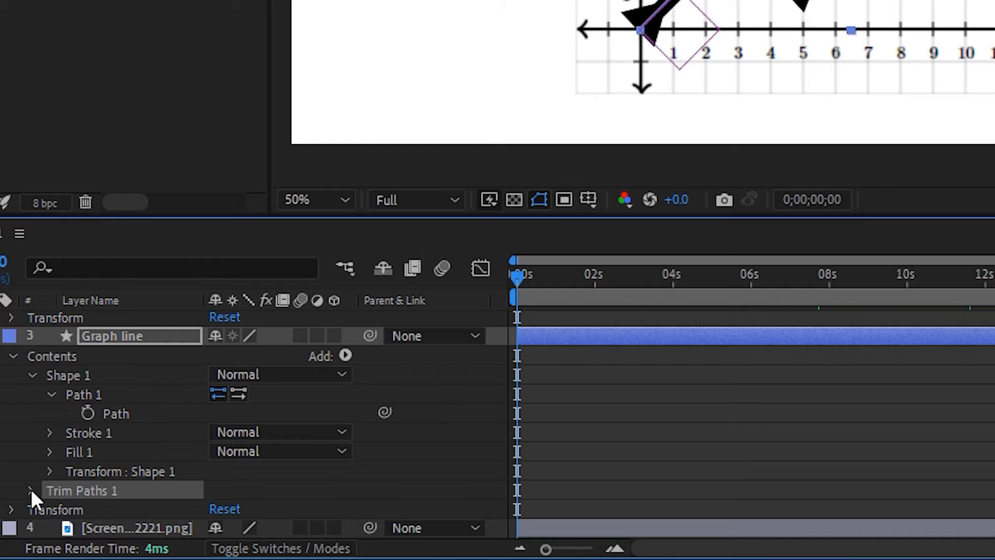
{"action": "left_click", "coordinate": [30, 490]}
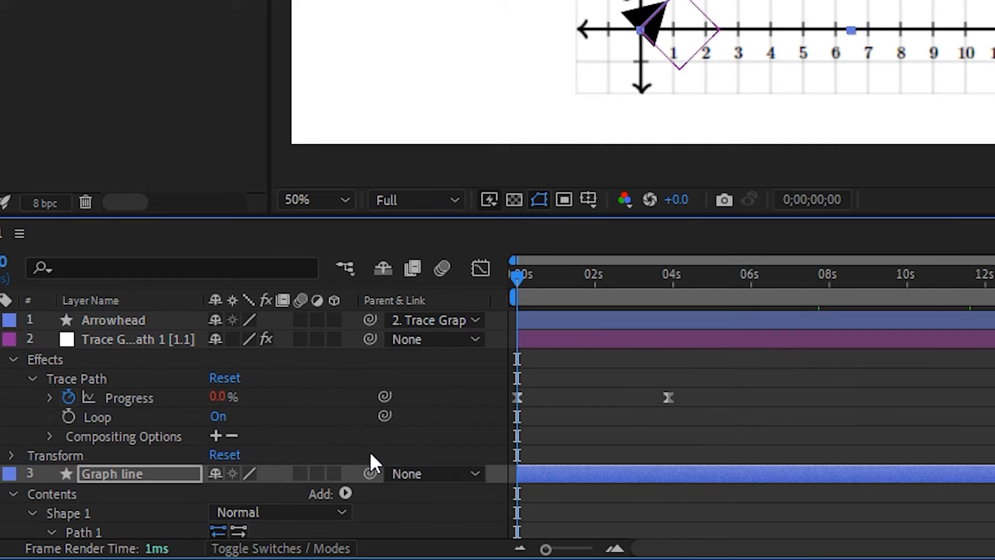
{"action": "left_click", "coordinate": [129, 397]}
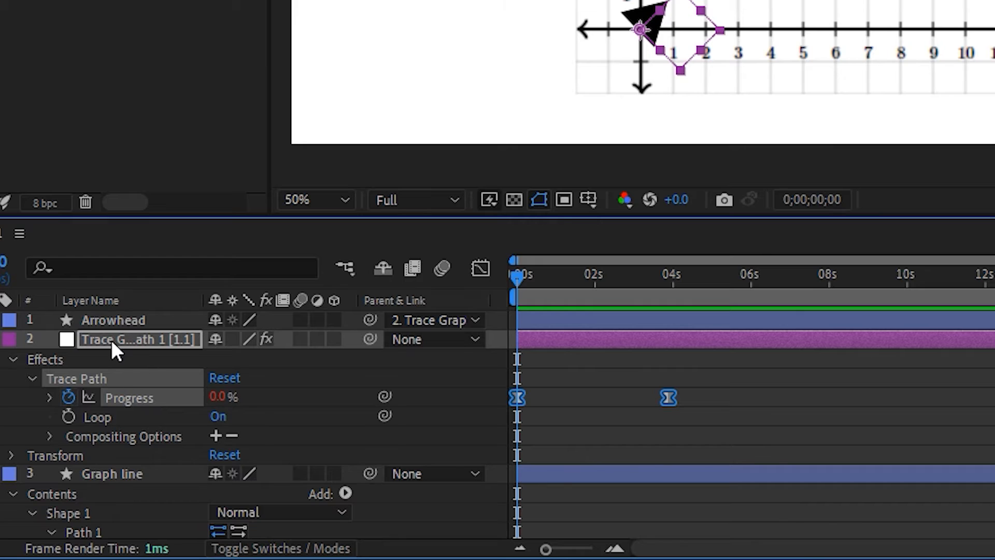
{"action": "scroll", "scroll_direction": "down", "scroll_amount": 3}
{"action": "type", "text": "GRAPH NULL"}
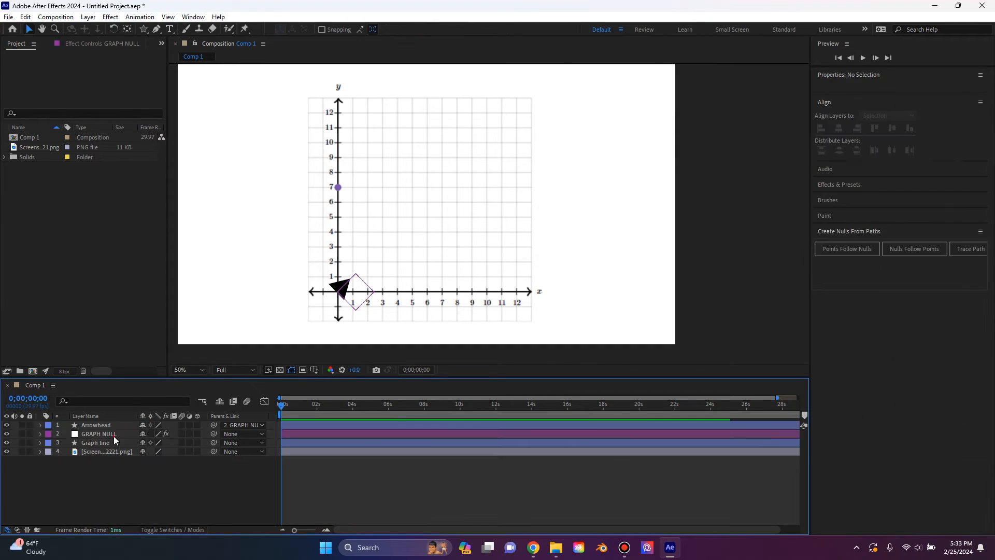
Create a black DATA text layer, scale it up and parent it to GRAPH NULL.
{"action": "left_click", "coordinate": [100, 433]}
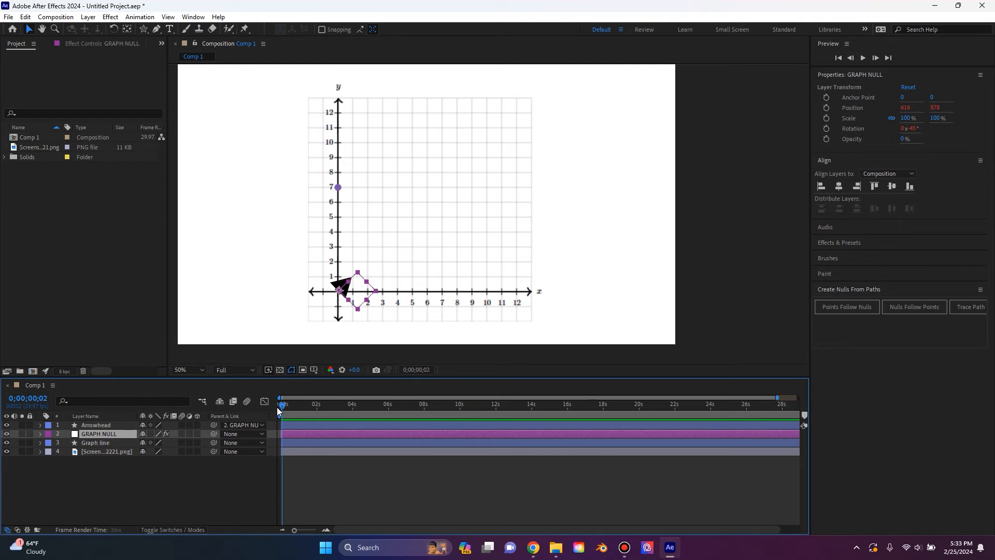
{"action": "left_click", "coordinate": [279, 405]}
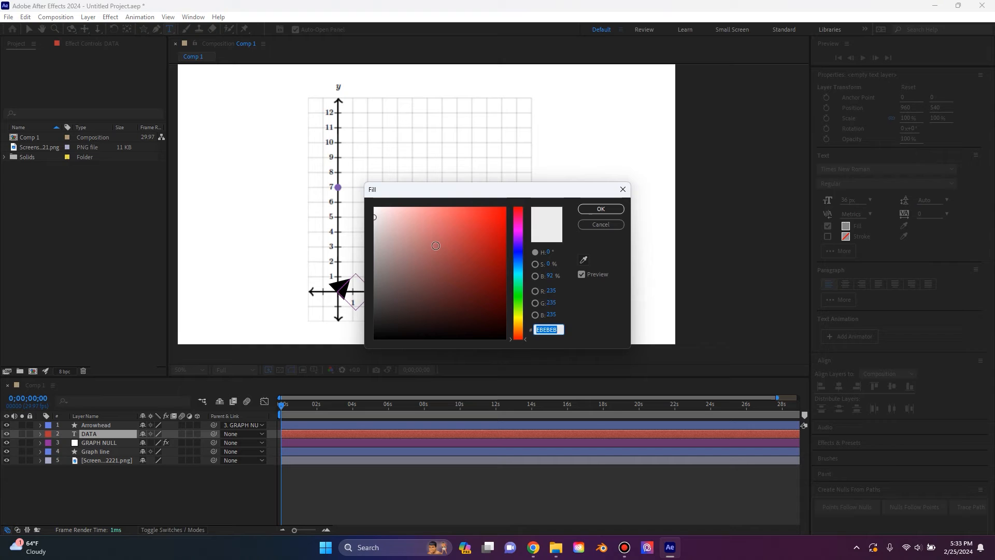
{"action": "left_click", "coordinate": [599, 208]}
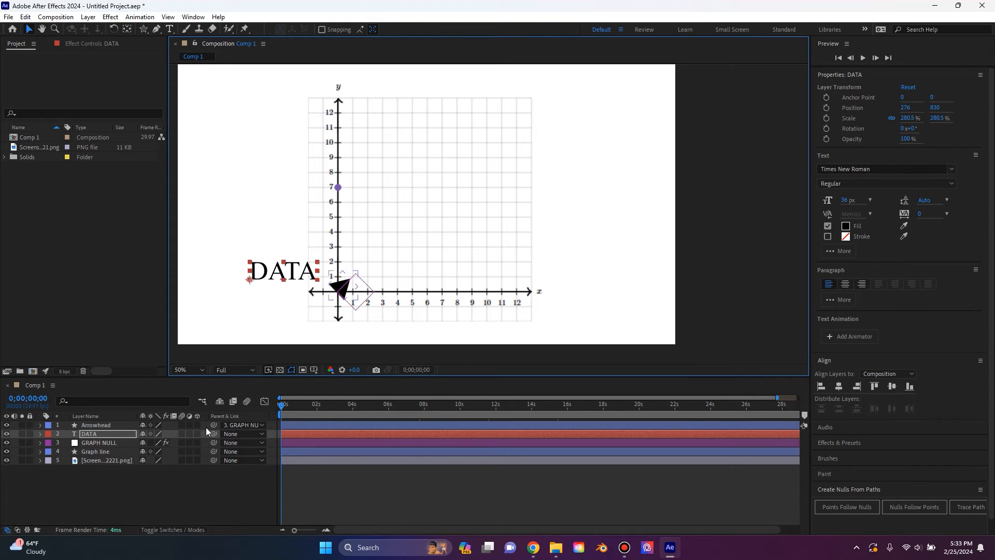
{"action": "left_click", "coordinate": [244, 434]}
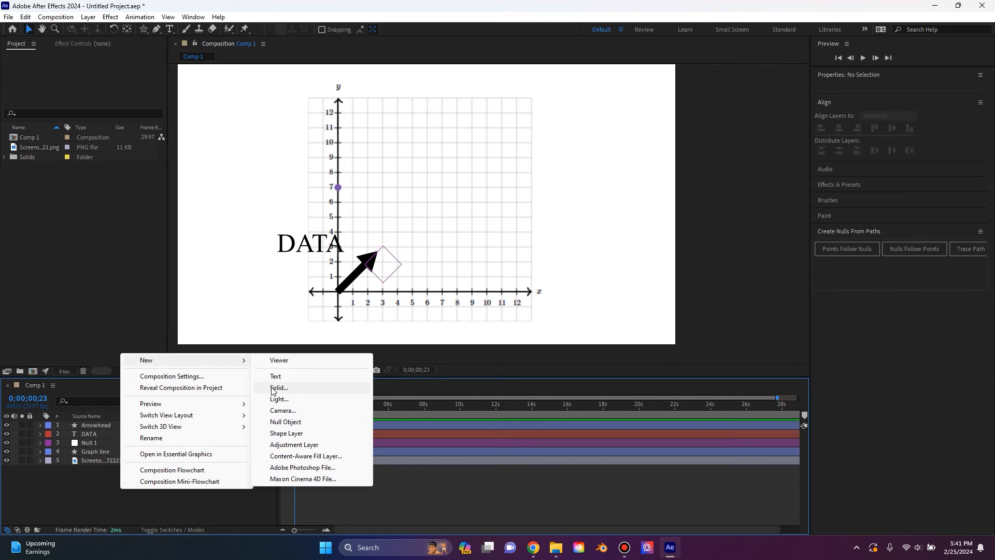
Create a null, rename it UPORIENT, parent it to GRAPH NULL and place it on the arrow.
{"action": "left_click", "coordinate": [286, 422]}
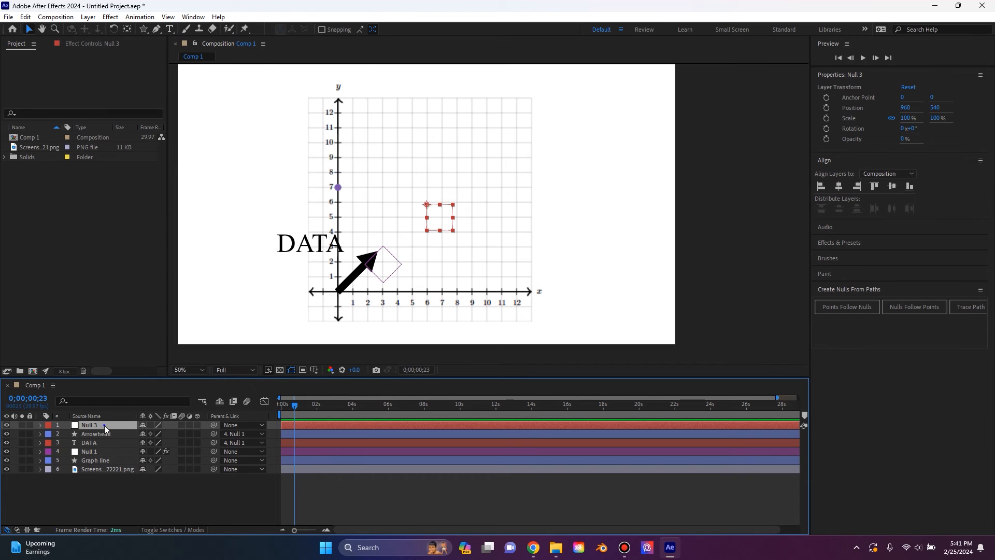
{"action": "double_click", "coordinate": [89, 425]}
{"action": "type", "text": "UPORIENT"}
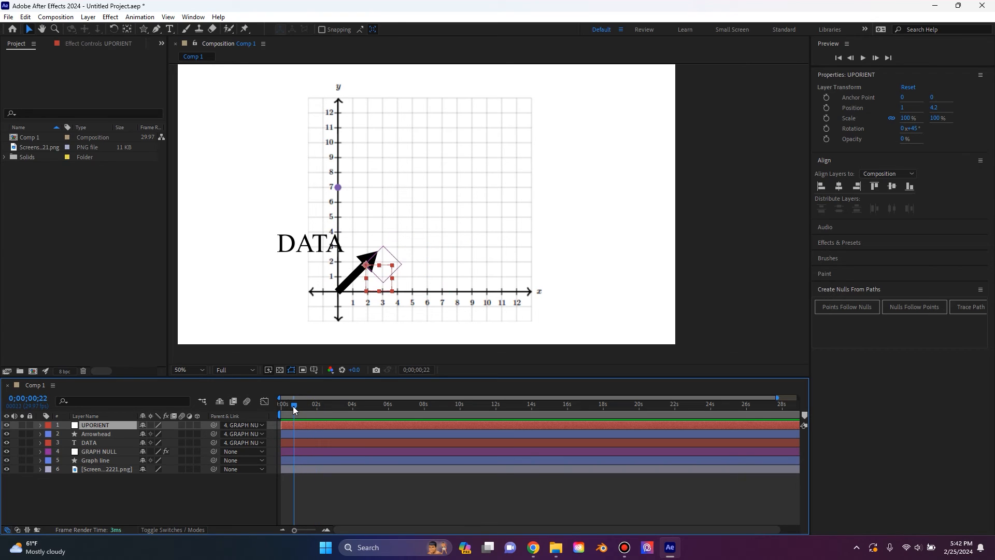
{"action": "left_click", "coordinate": [40, 425]}
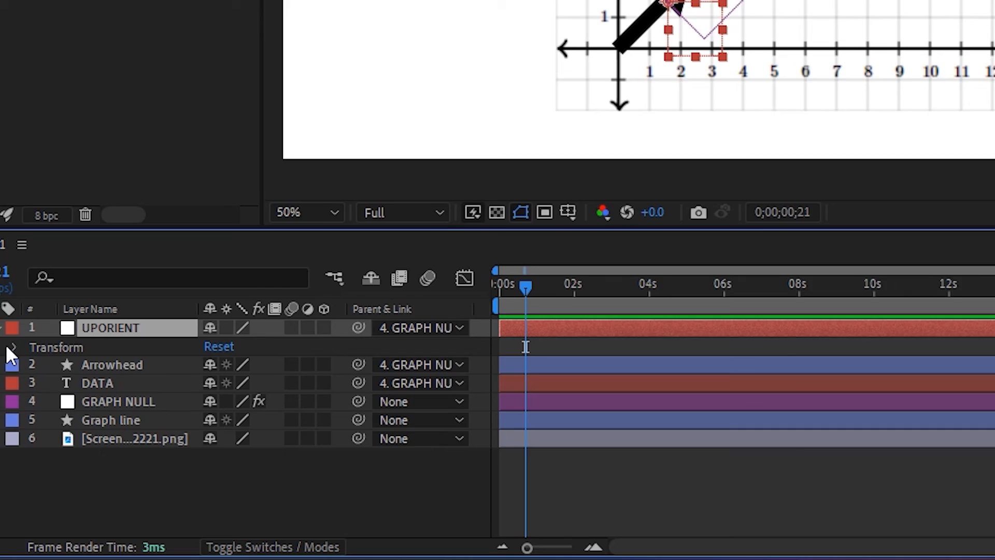
Give UPORIENT's Rotation the expression value - parent.transform.rotation so it stays upright.
{"action": "left_click", "coordinate": [12, 347]}
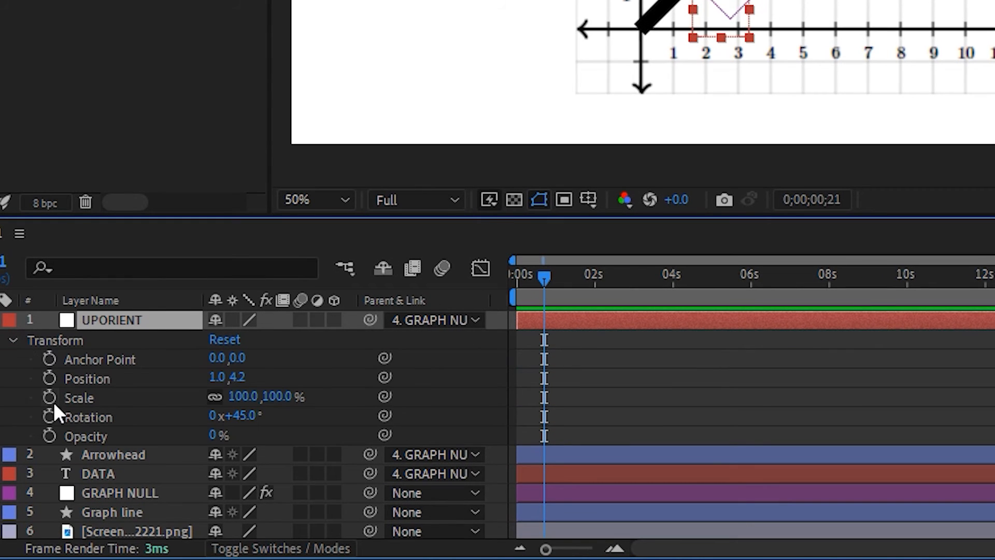
{"action": "mouse_move", "coordinate": [50, 417]}
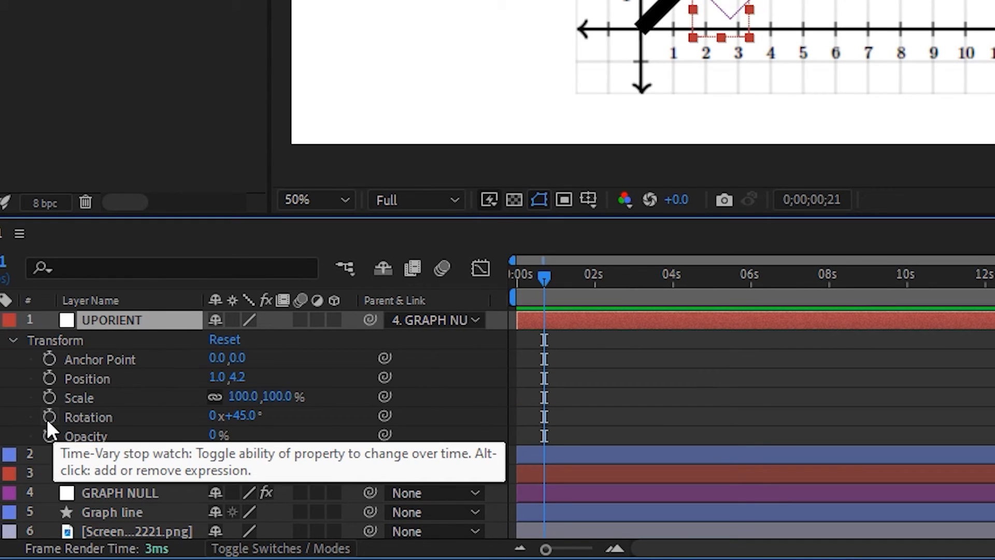
{"action": "left_click", "coordinate": [49, 416]}
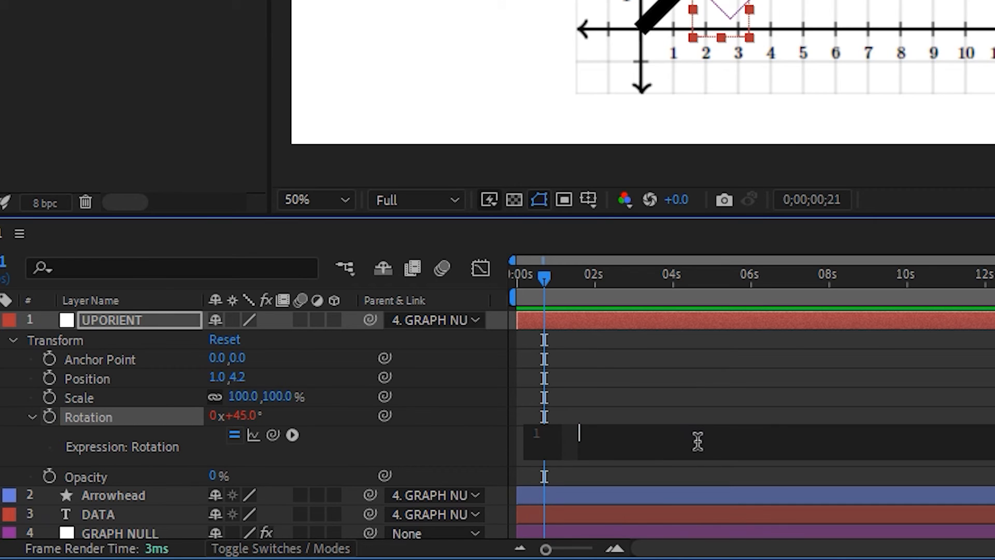
{"action": "type", "text": "value -"}
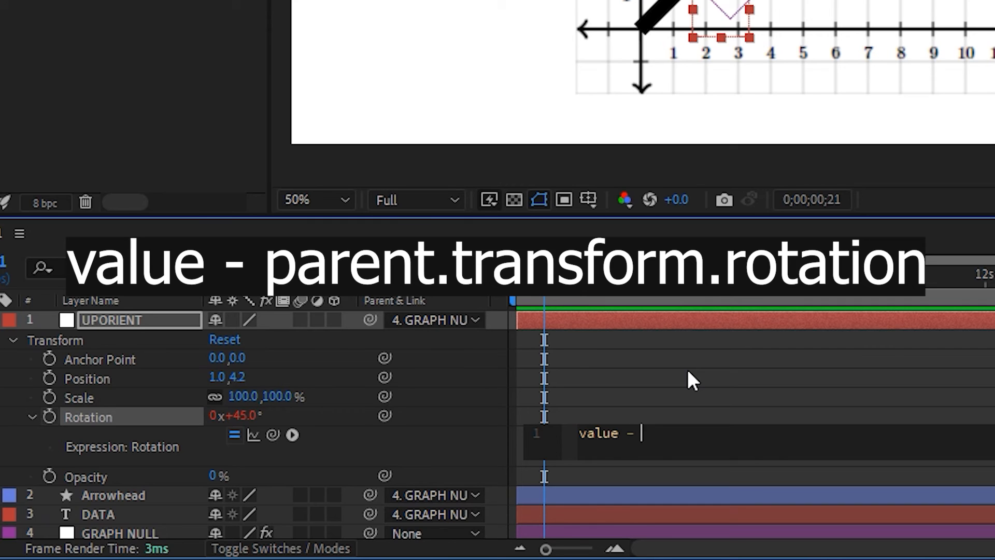
{"action": "type", "text": "parent."}
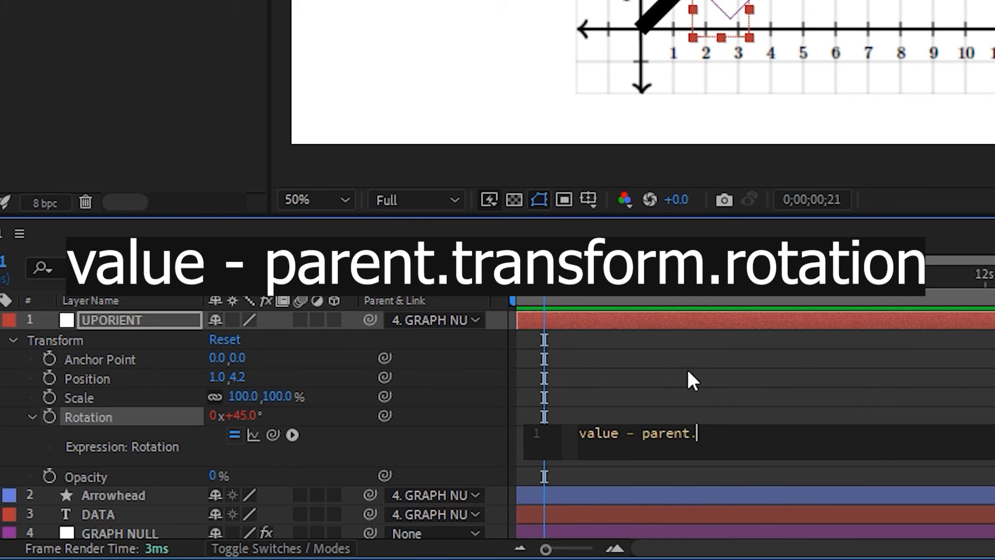
{"action": "type", "text": "transform.rotation;"}
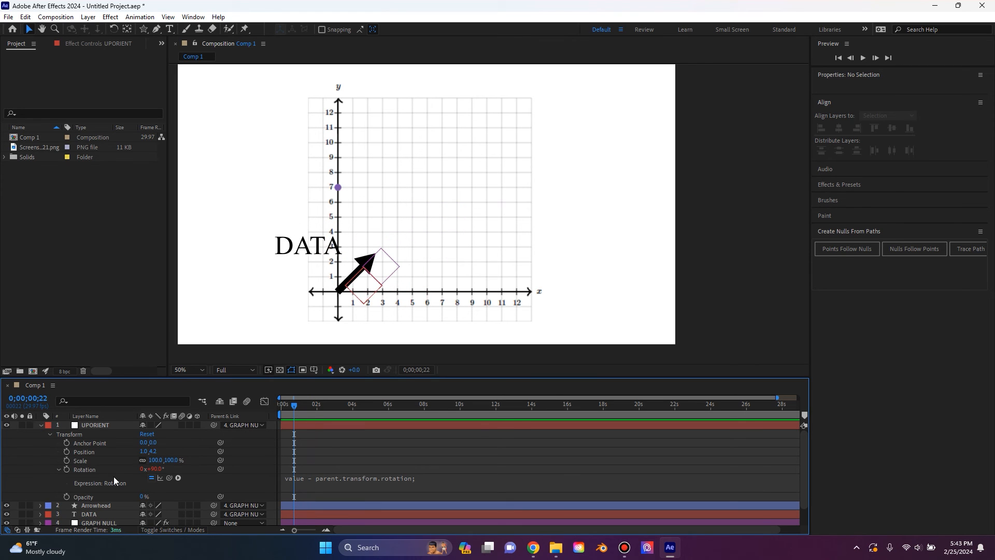
Re-parent the DATA text from its current parent to UPORIENT.
{"action": "left_click", "coordinate": [90, 513]}
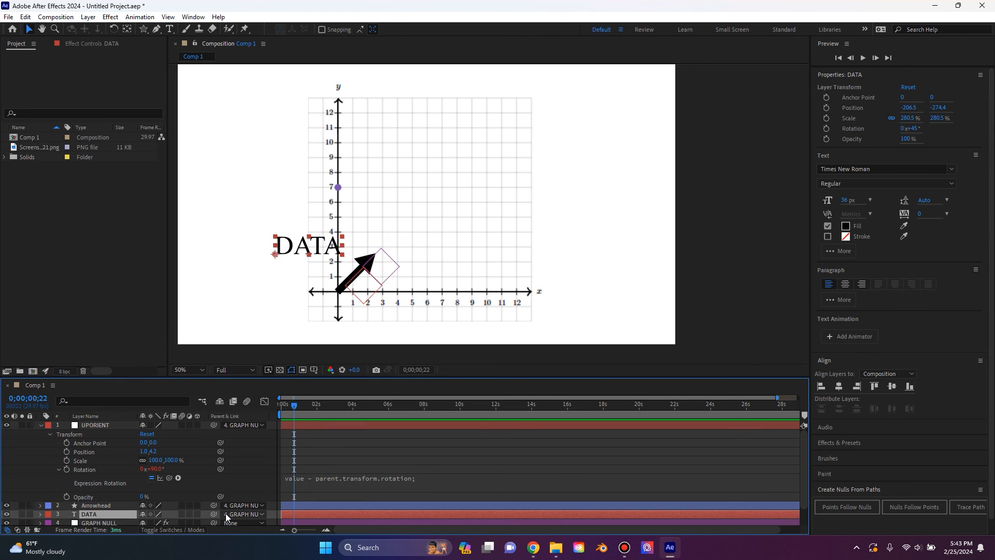
{"action": "left_click", "coordinate": [243, 514]}
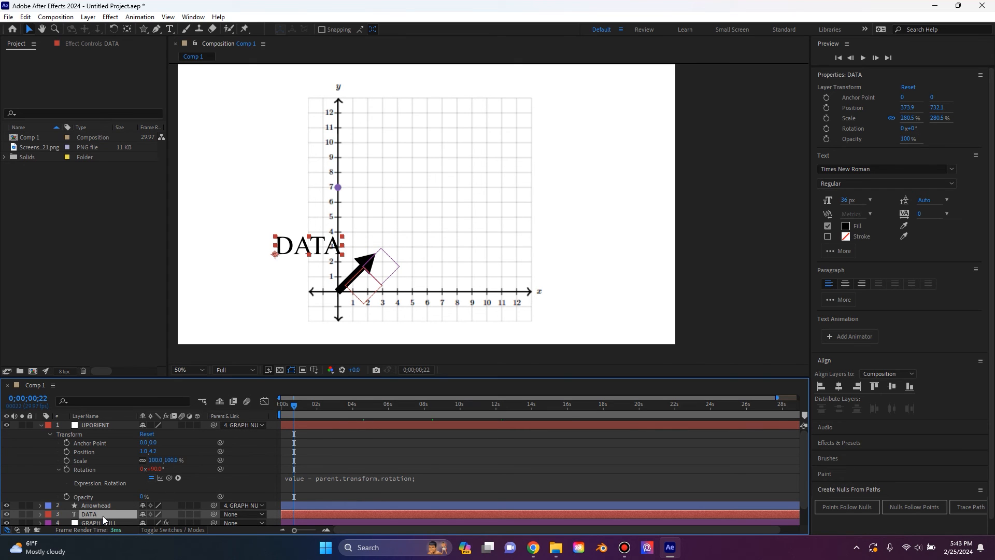
{"action": "mouse_move", "coordinate": [106, 425]}
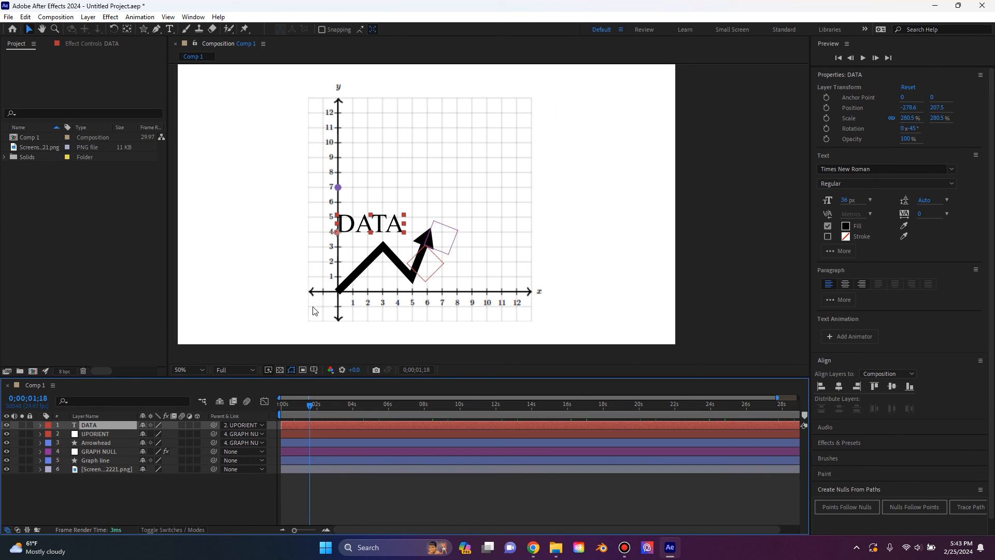
{"action": "left_click", "coordinate": [330, 404]}
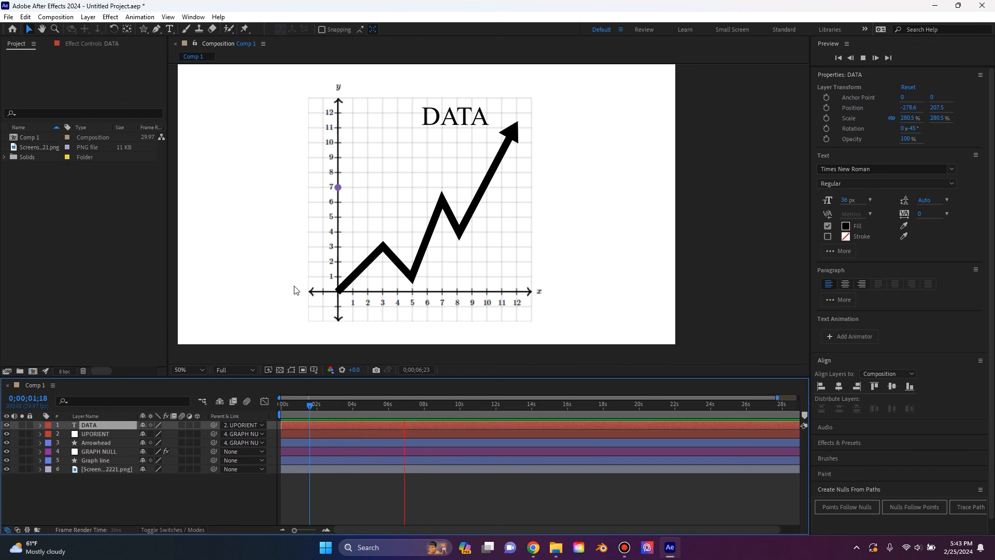
Position DATA above the arrow and preview it riding level along the drawing line.
{"action": "left_click", "coordinate": [99, 451]}
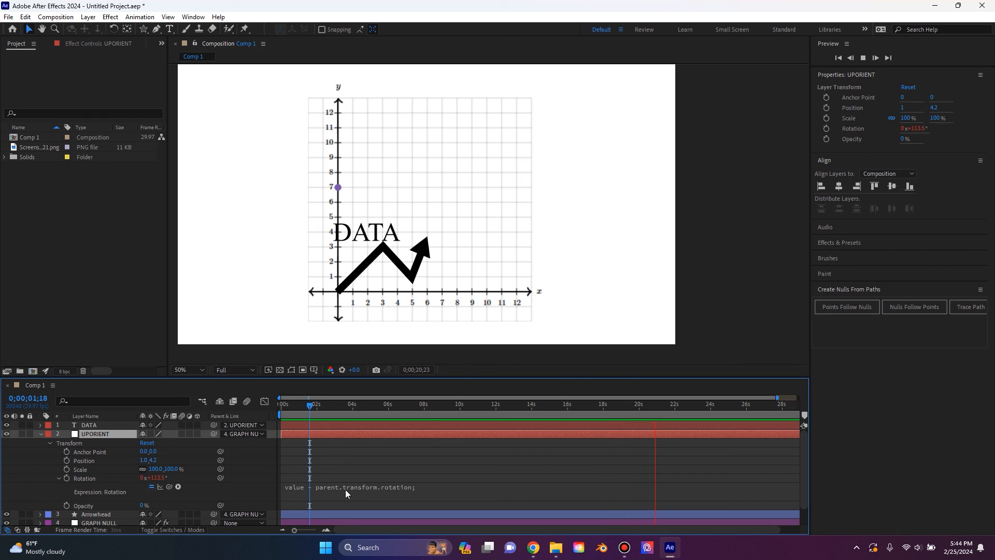
{"action": "left_click", "coordinate": [690, 404]}
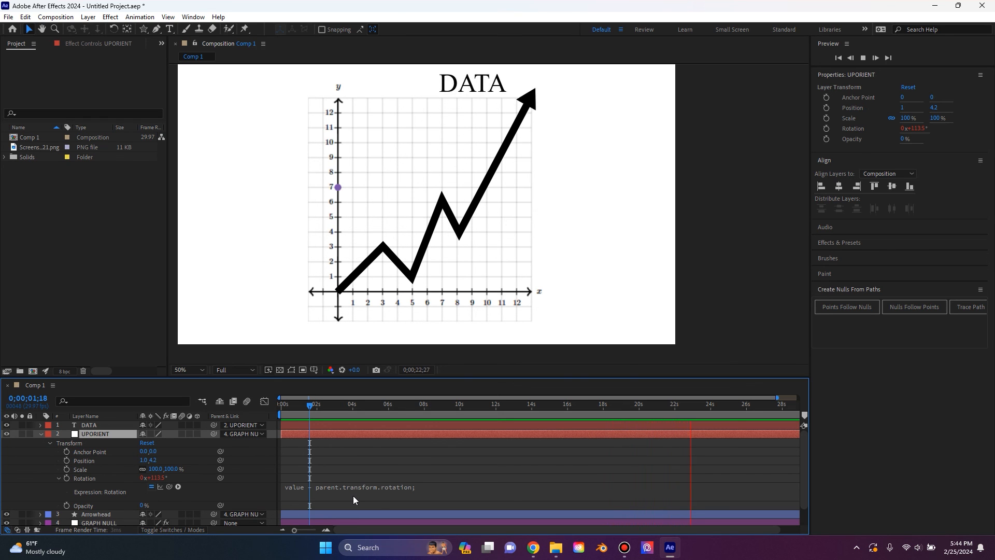